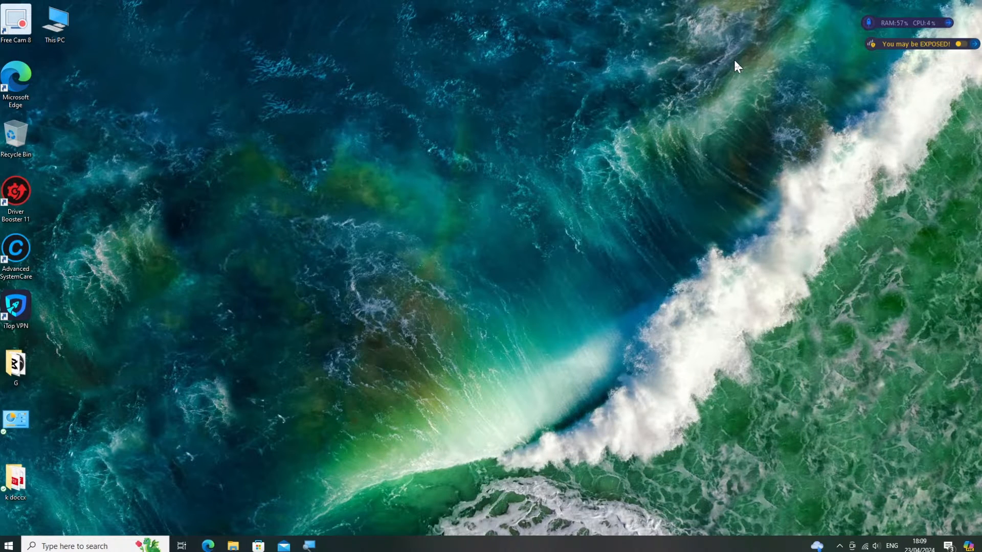
Launch services.msc from Run and stop the Windows Update service
key("Win+r")
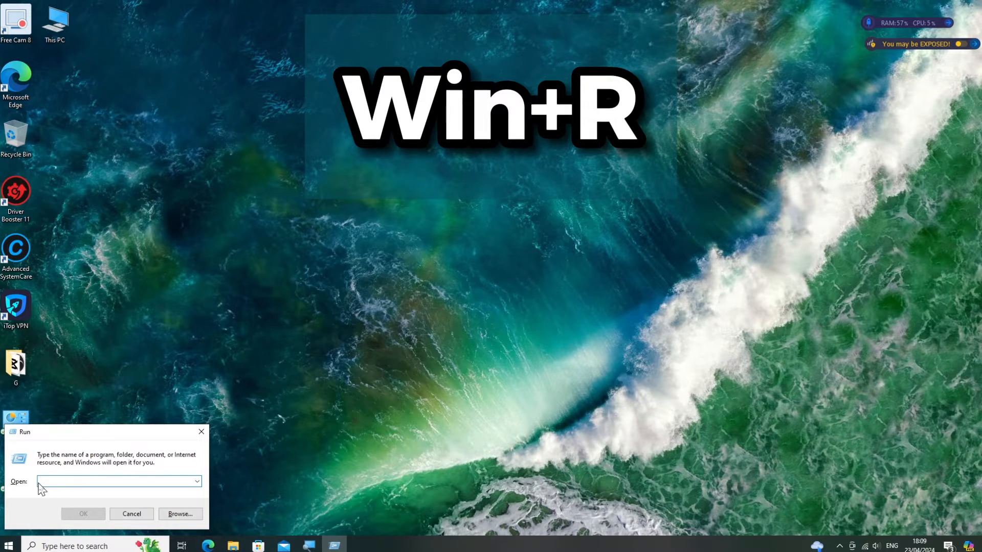
type("services")
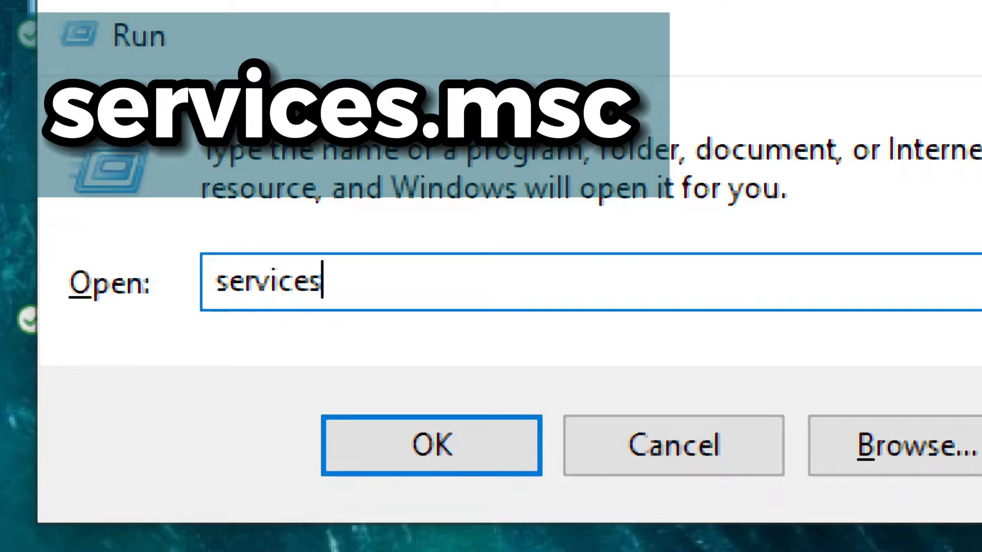
left_click(430, 445)
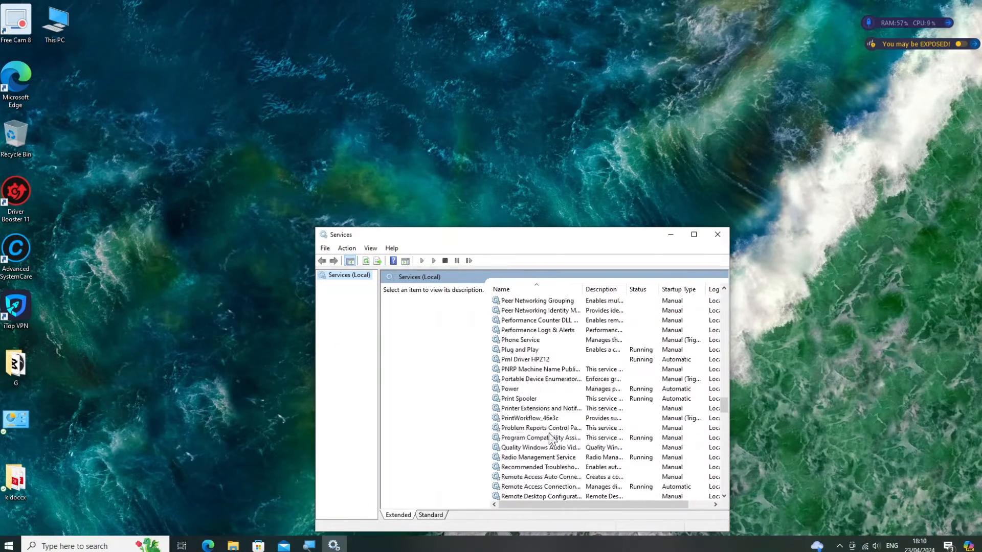
scroll("down", 3)
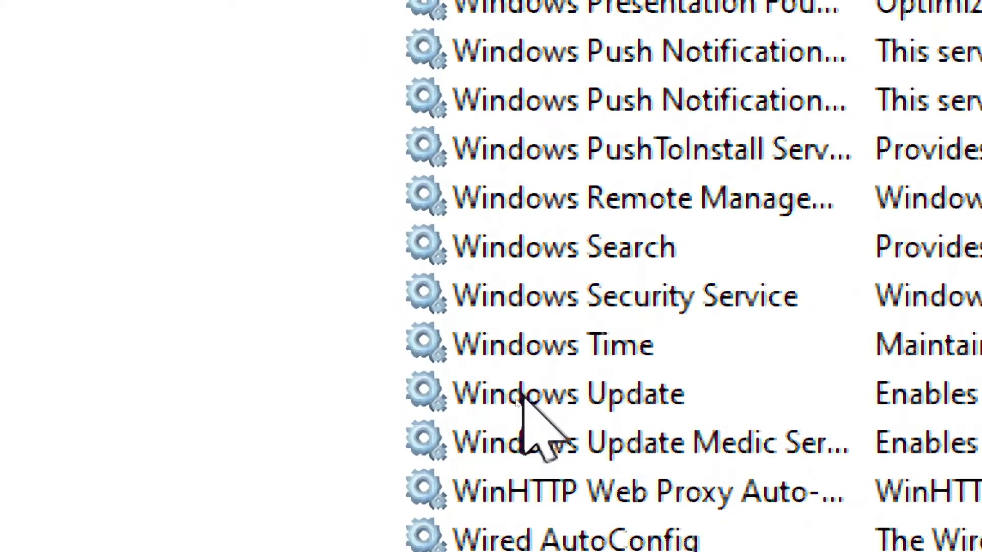
right_click(557, 393)
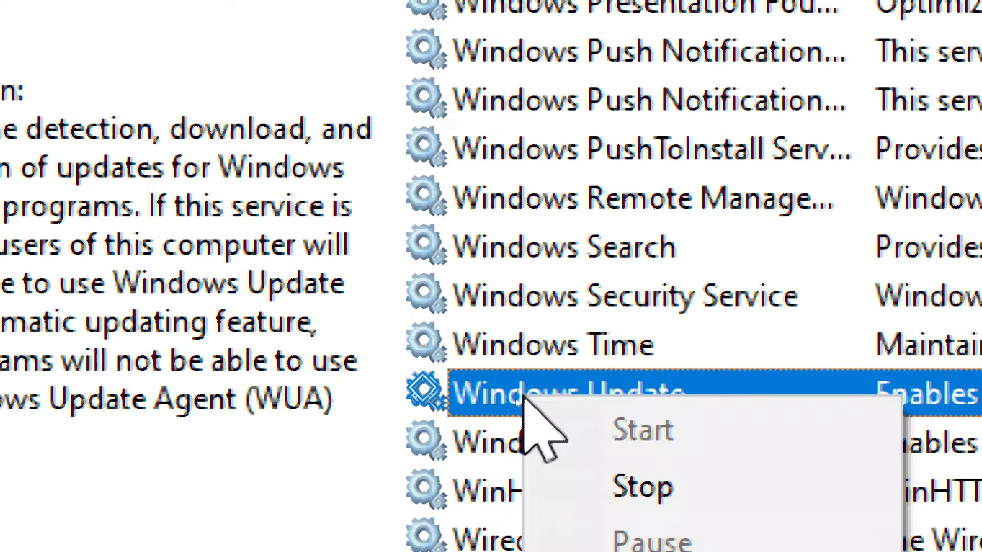
mouse_move(645, 489)
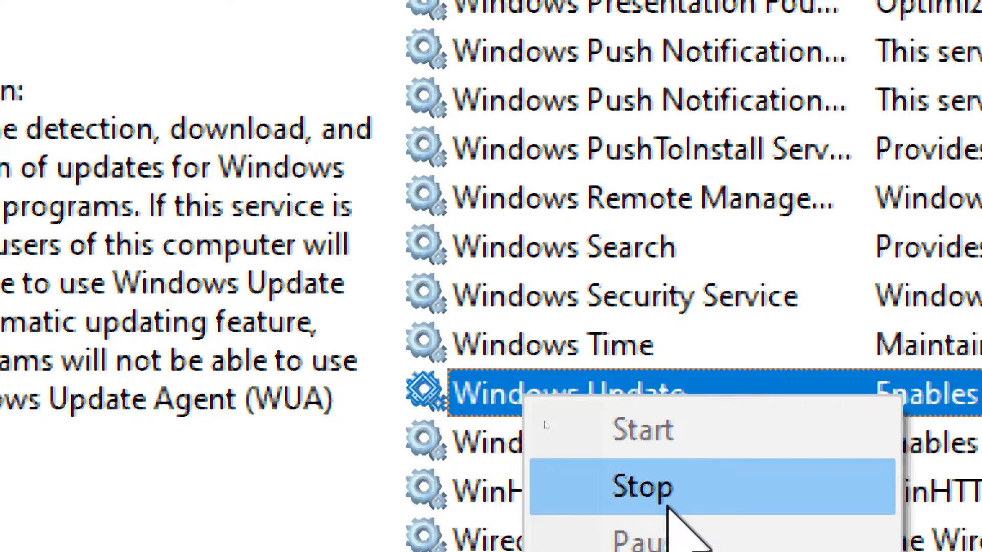
left_click(638, 488)
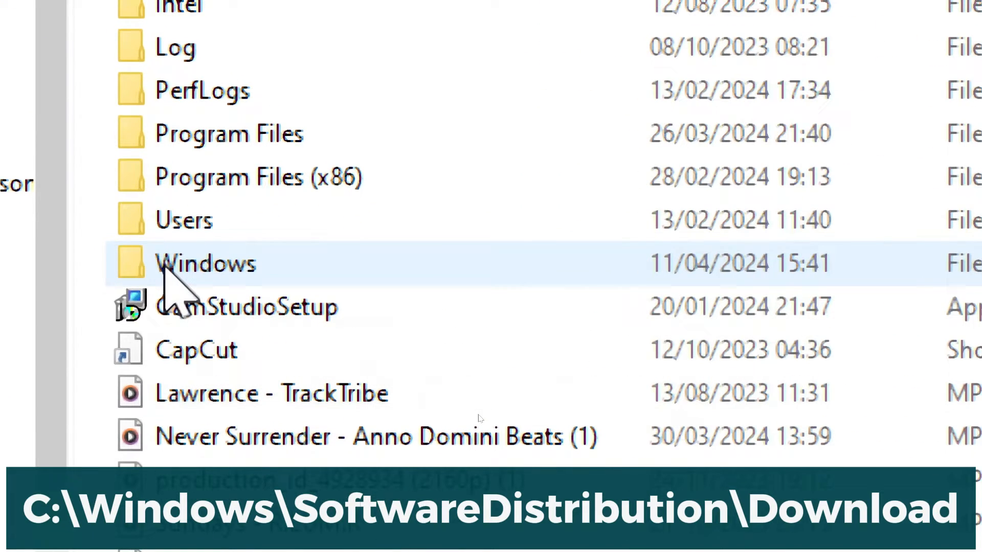
Delete all cached files in C:\Windows\SoftwareDistribution\Download, leaving it empty
scroll("down", 3)
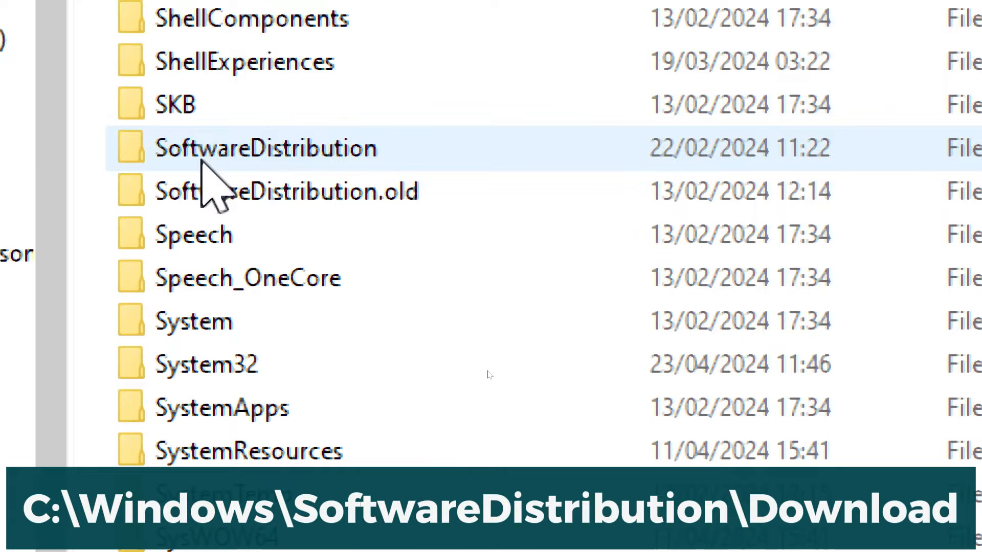
double_click(263, 149)
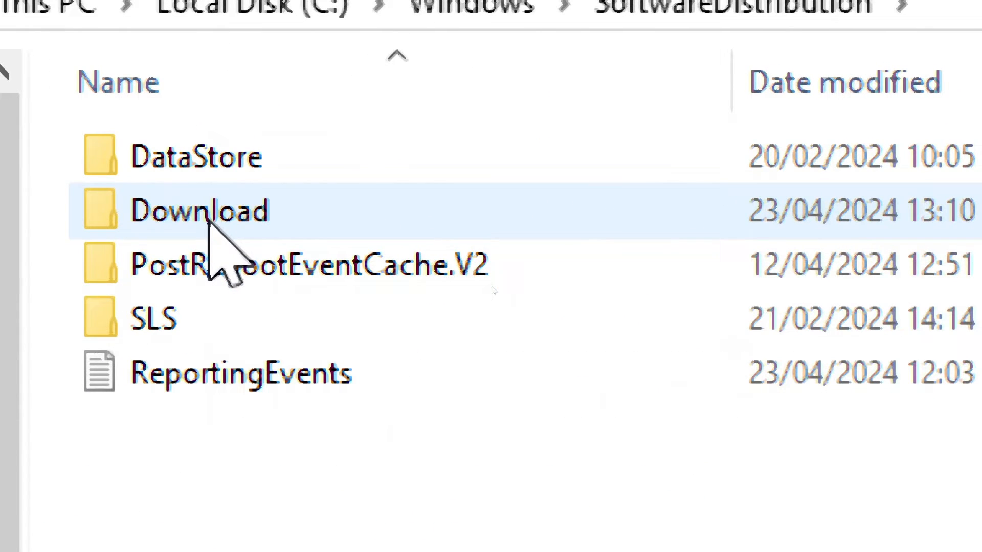
double_click(199, 209)
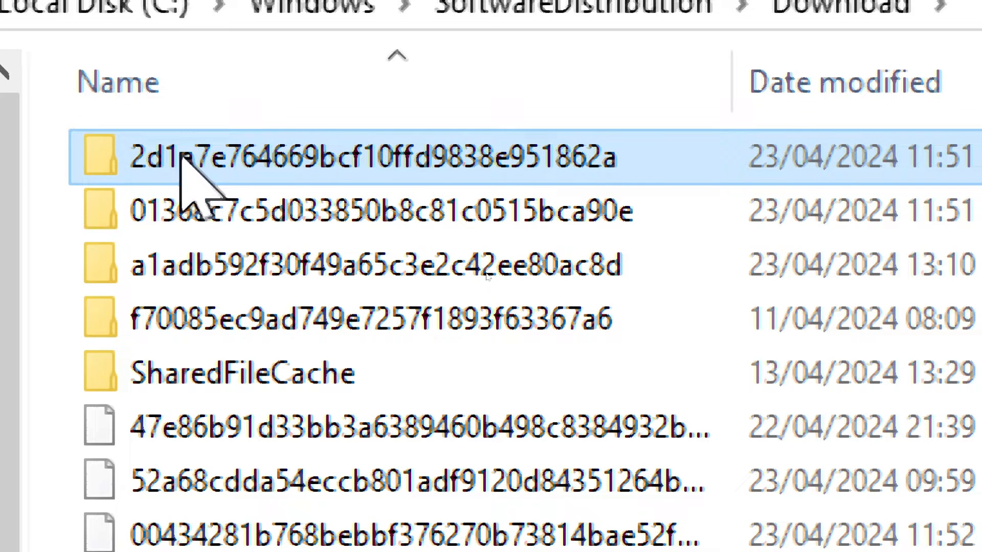
key("ctrl+a")
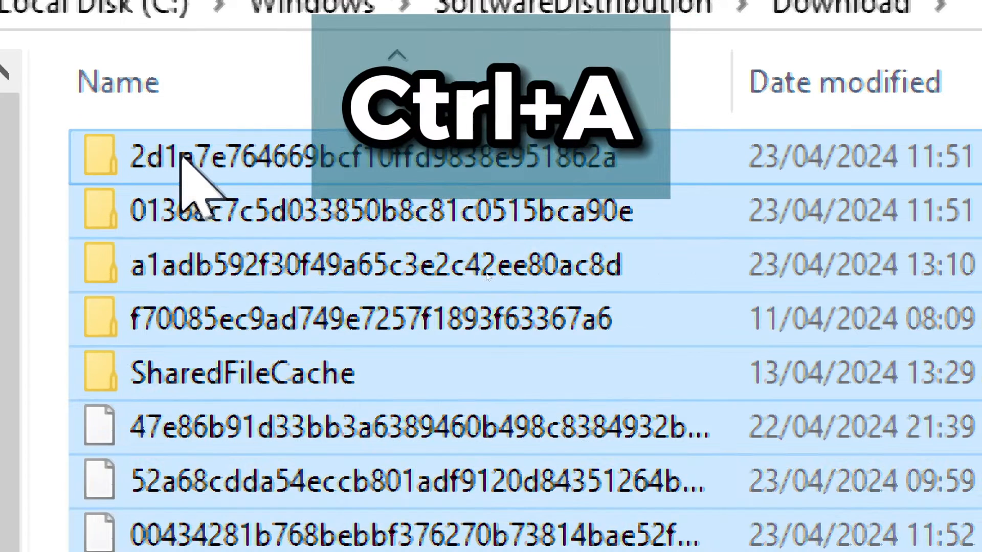
right_click(195, 211)
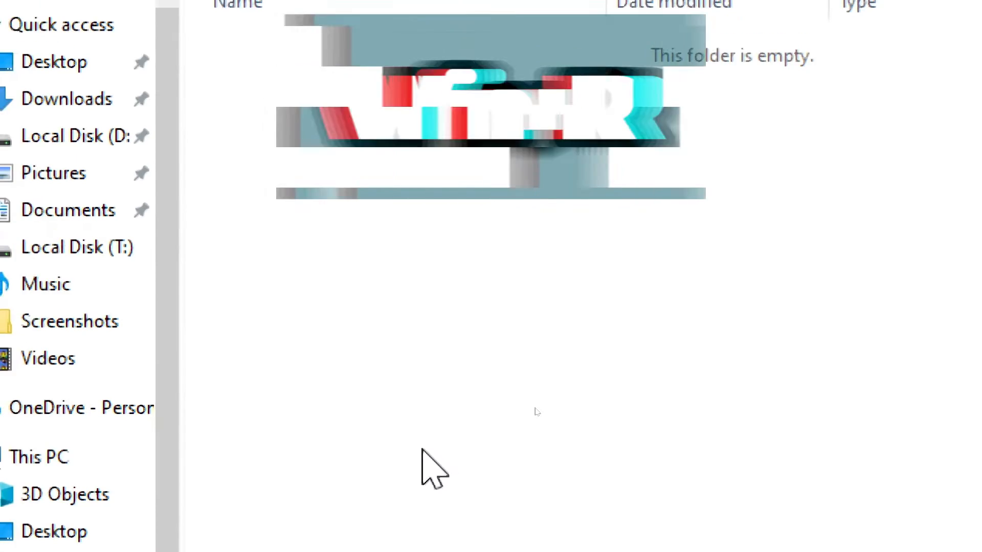
Run regedit and expand HKEY_LOCAL_MACHINE\SOFTWARE\Policies\Microsoft\Windows
key("Win+r")
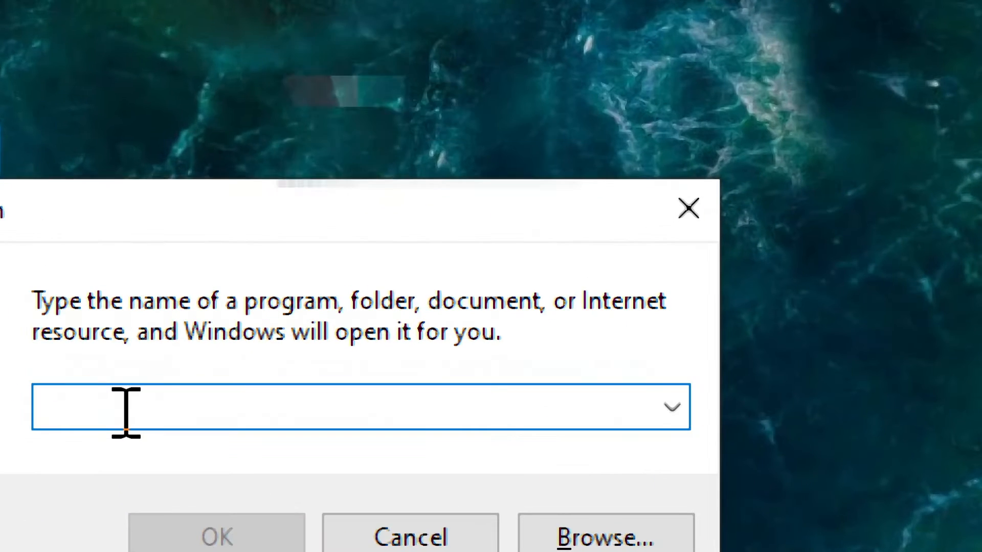
type("rege")
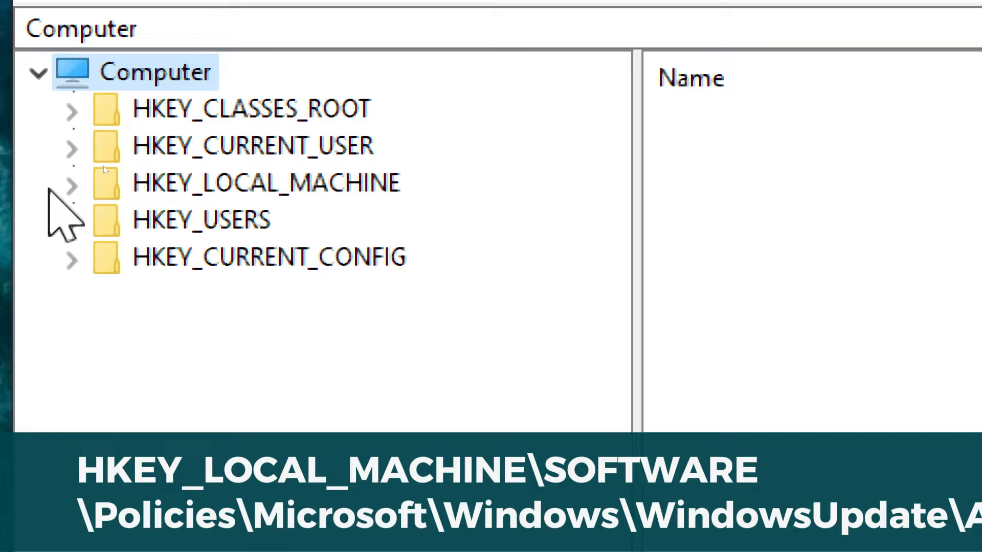
left_click(72, 183)
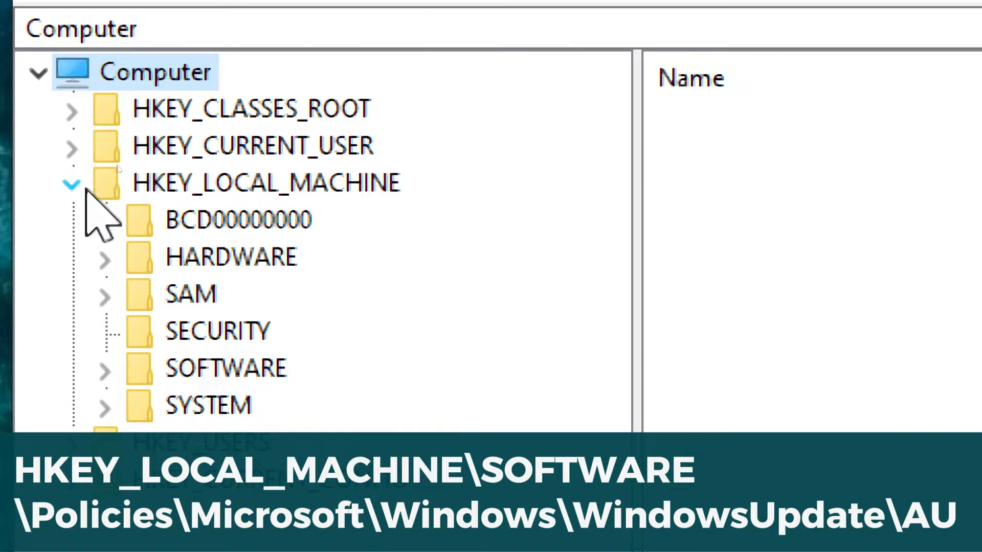
left_click(265, 182)
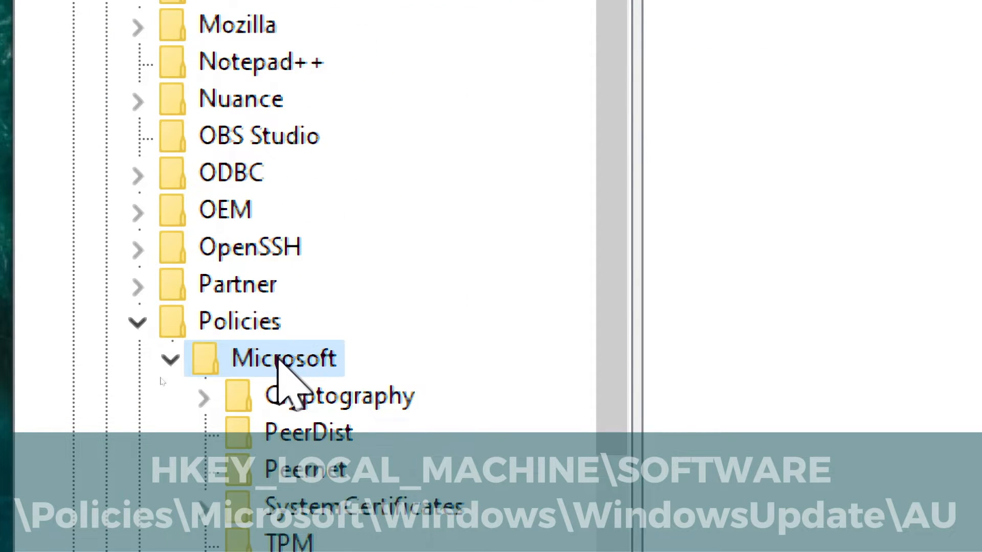
scroll("down", 3)
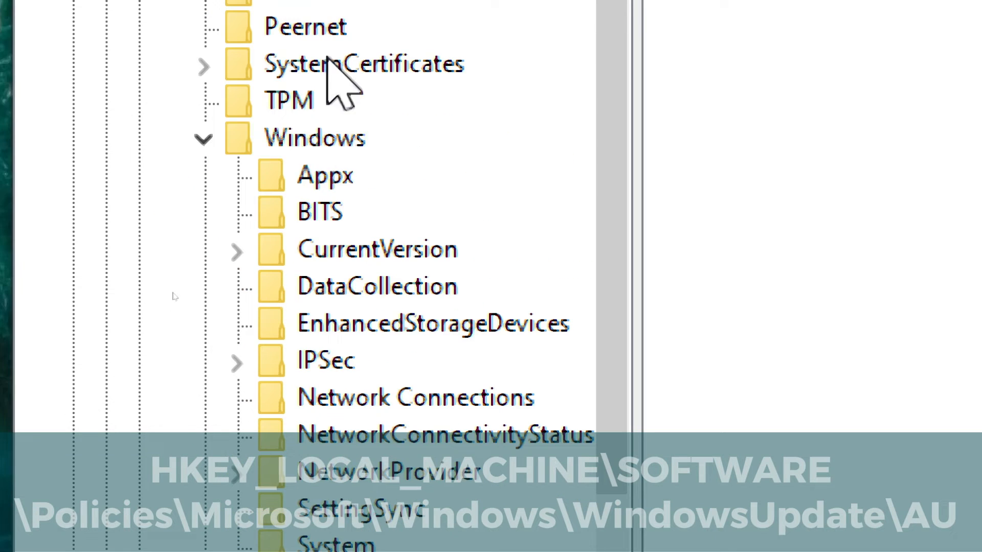
left_click(387, 283)
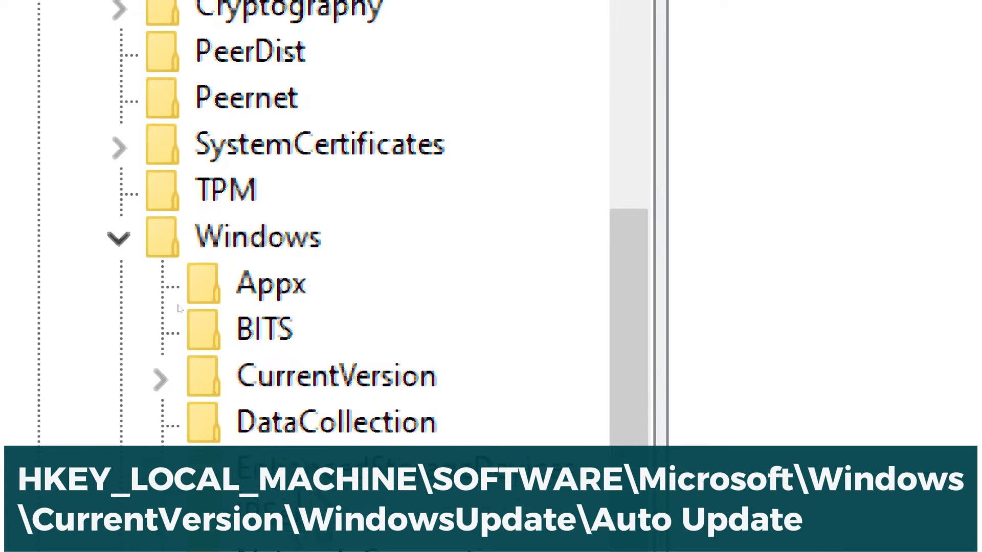
Under the WindowsUpdate policy key, edit AUOptions to value data 0 and confirm
left_click(335, 376)
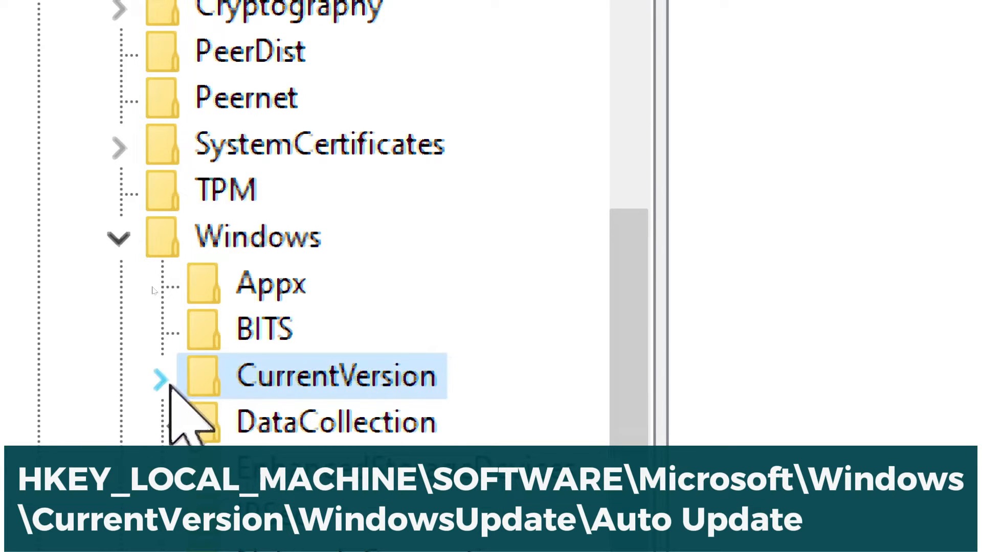
left_click(159, 378)
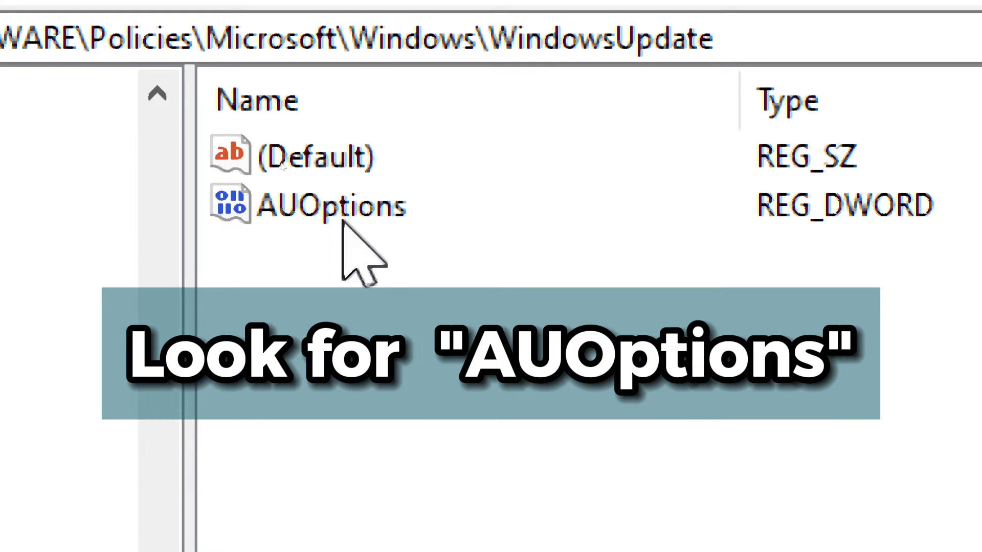
double_click(331, 206)
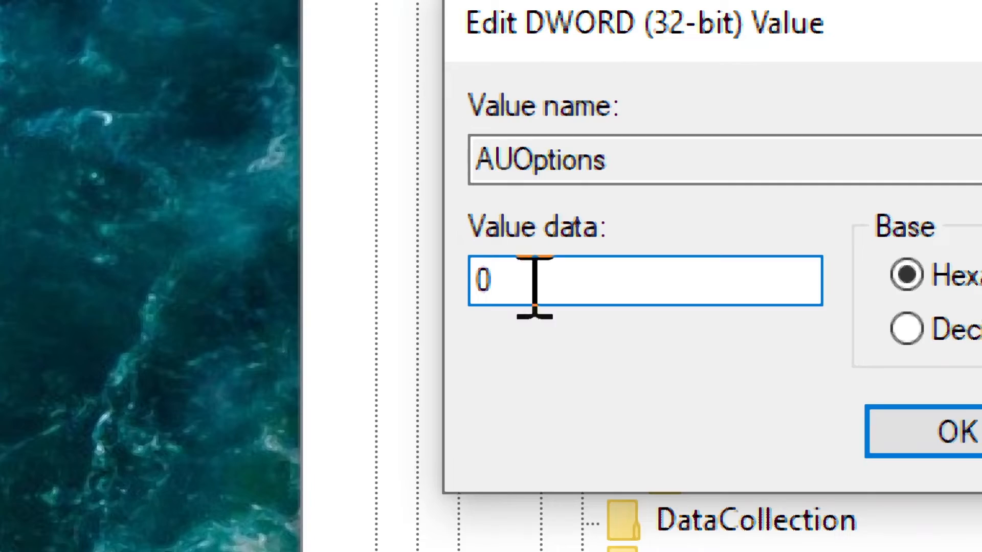
left_click(933, 431)
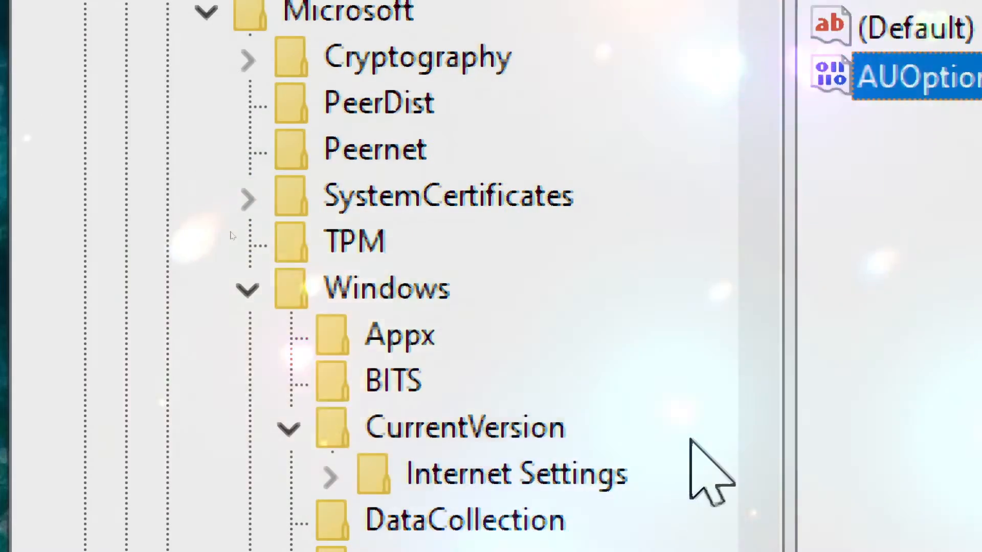
key("Win+r")
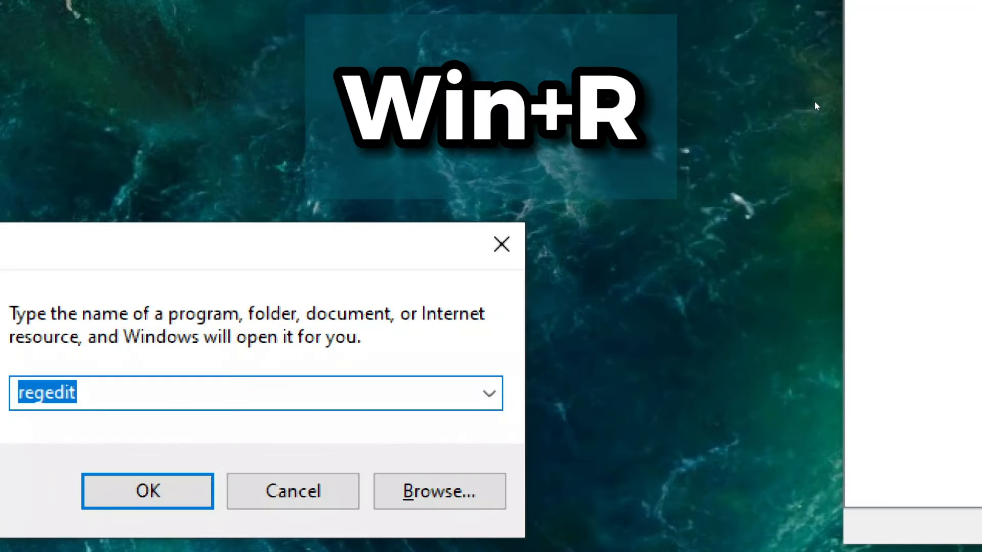
Relaunch services.msc and start the Windows Update service again
type("services.ms")
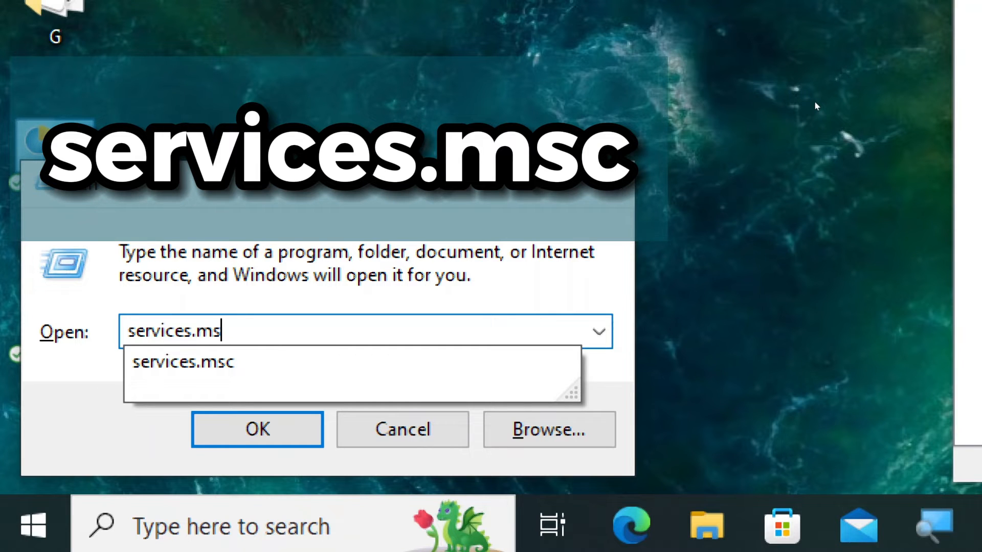
left_click(257, 429)
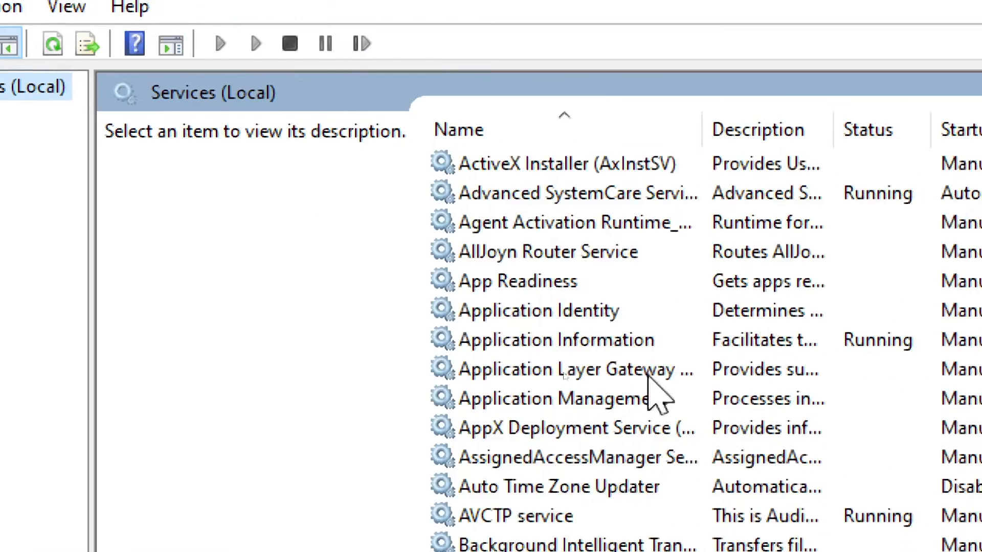
scroll("down", 3)
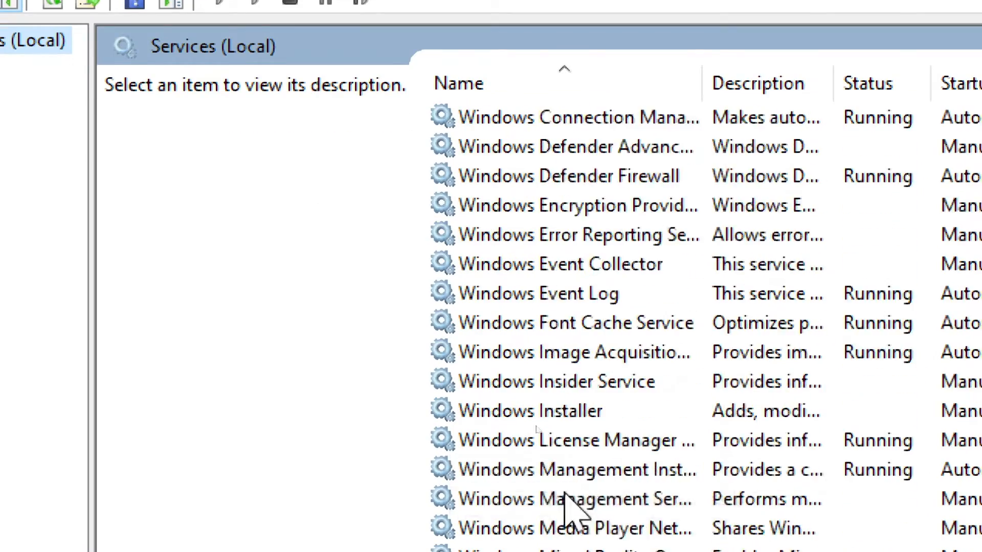
scroll("down", 3)
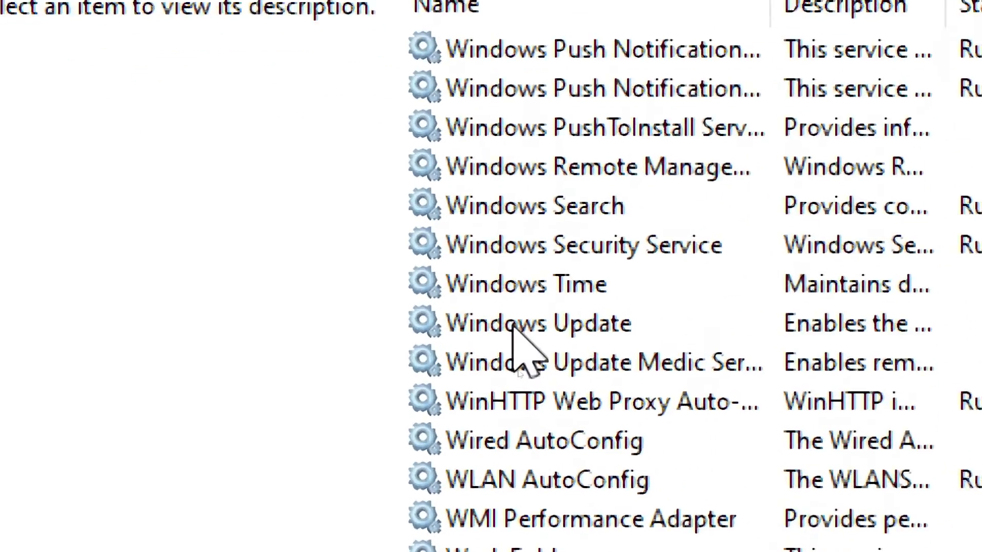
right_click(526, 322)
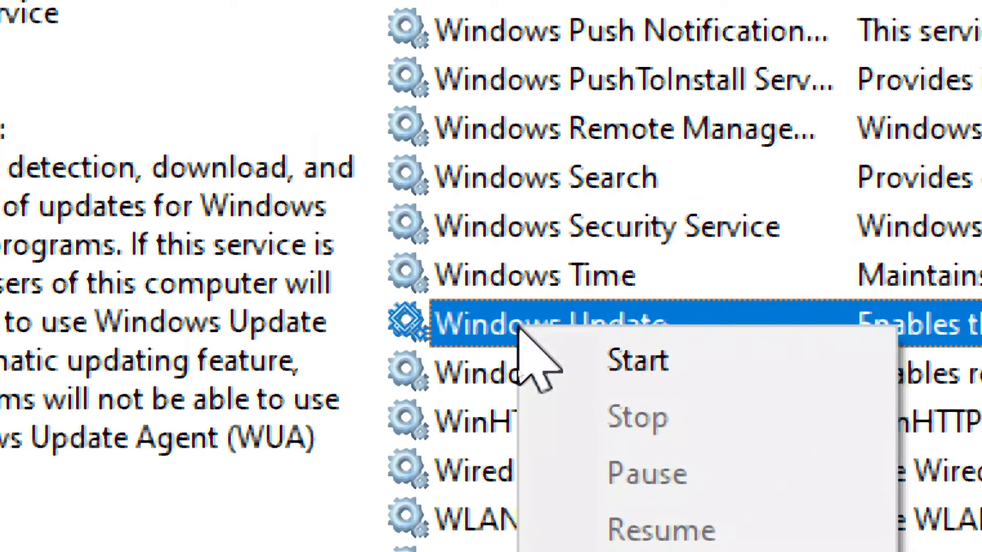
left_click(636, 361)
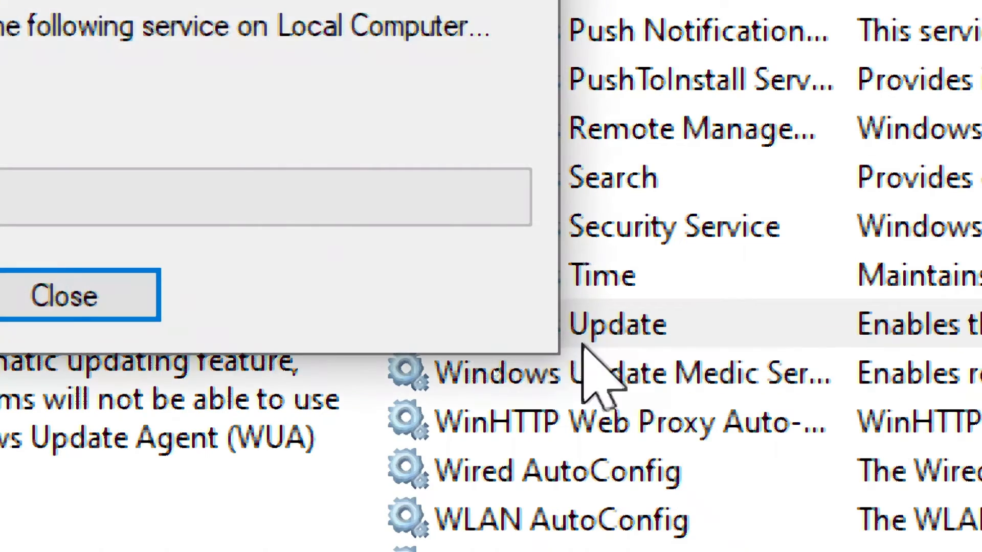
left_click(62, 295)
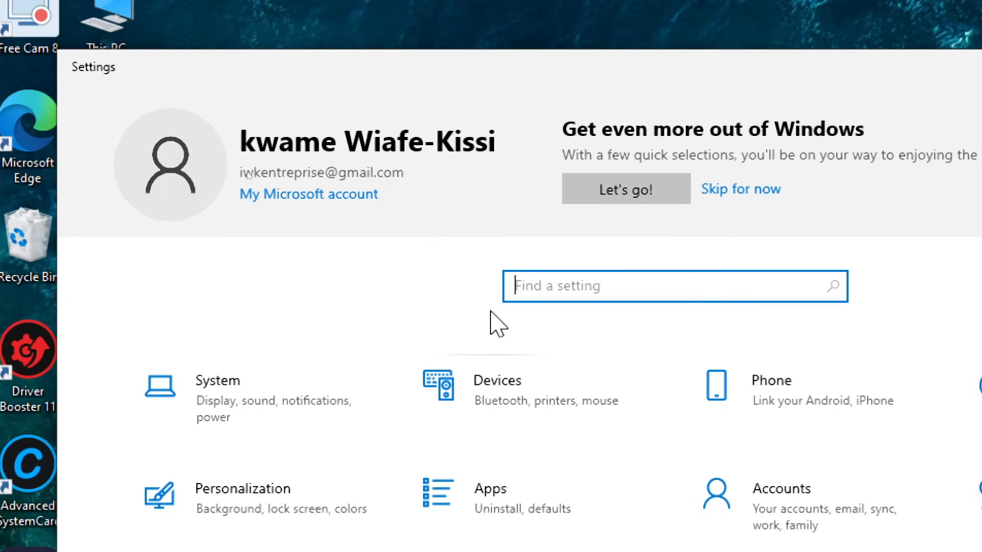
From Settings Troubleshoot, run the Windows Update troubleshooter to completion
scroll("down", 3)
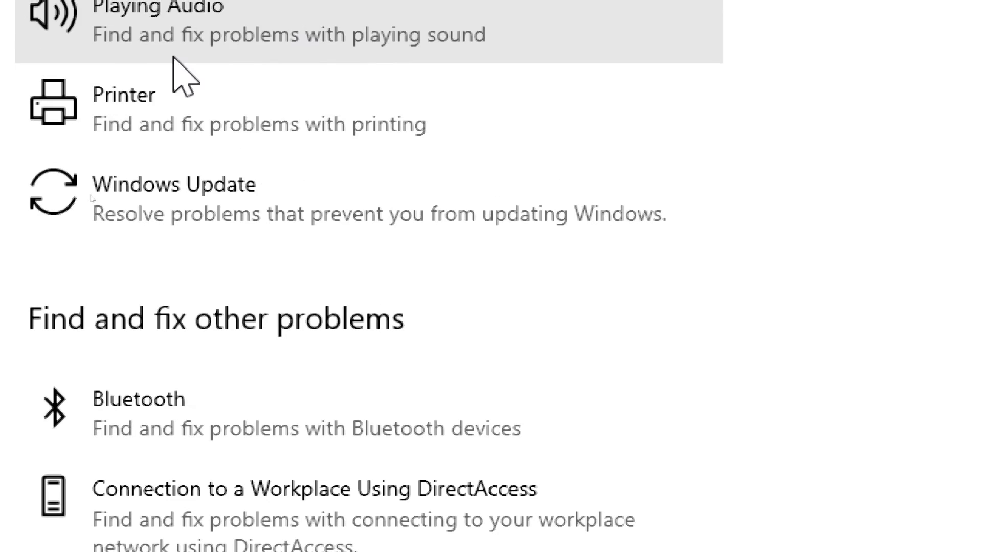
left_click(174, 184)
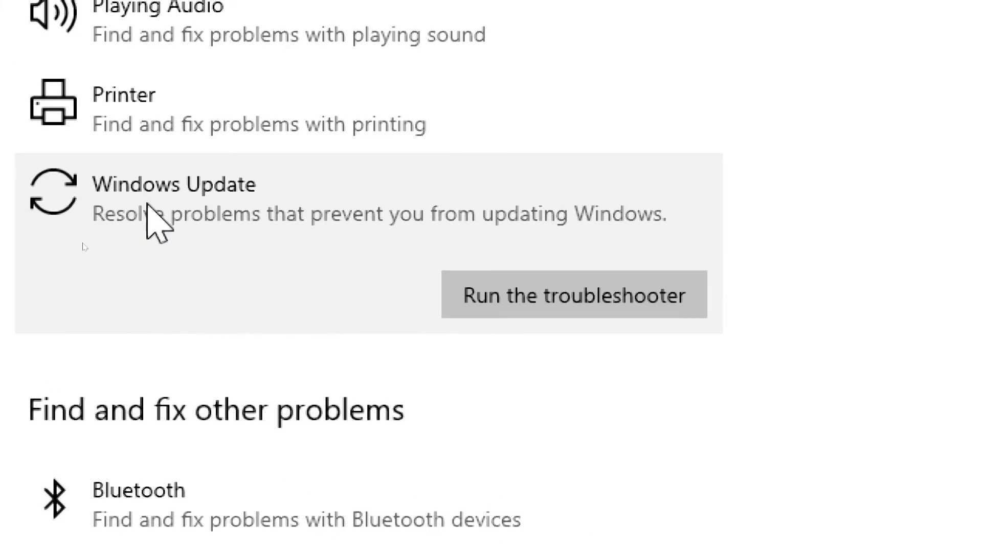
left_click(573, 295)
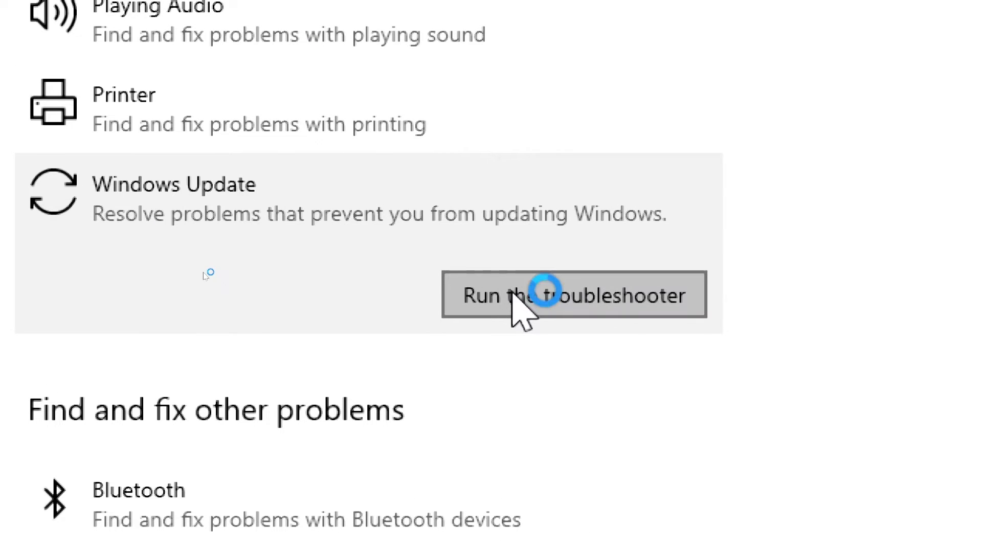
left_click(572, 294)
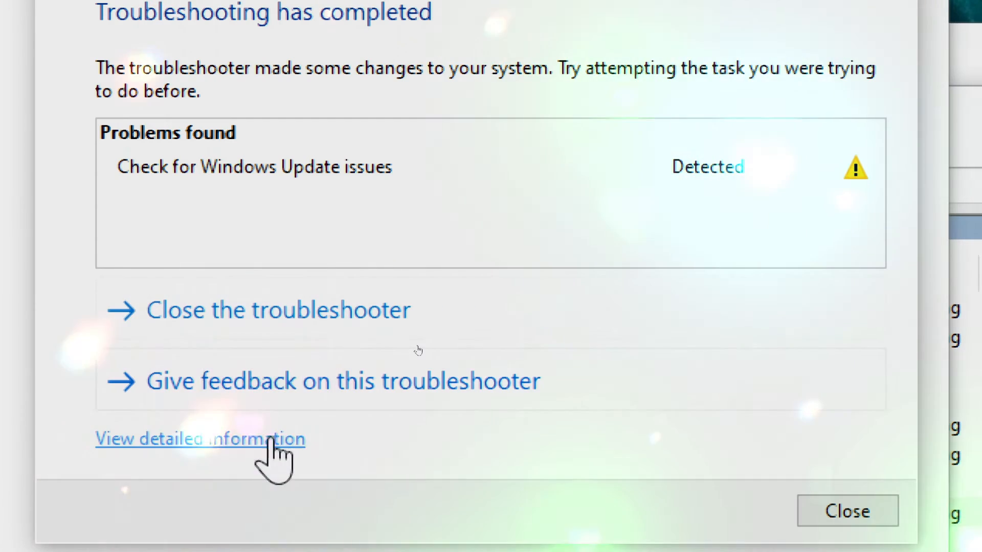
View the troubleshooter's detailed issue report, then close the finished troubleshooter
left_click(200, 439)
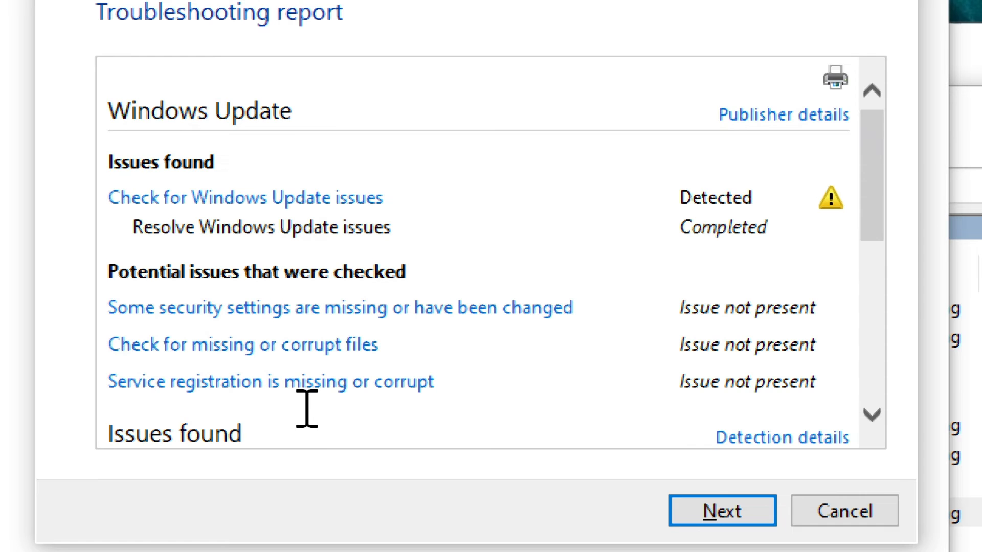
scroll("down", 3)
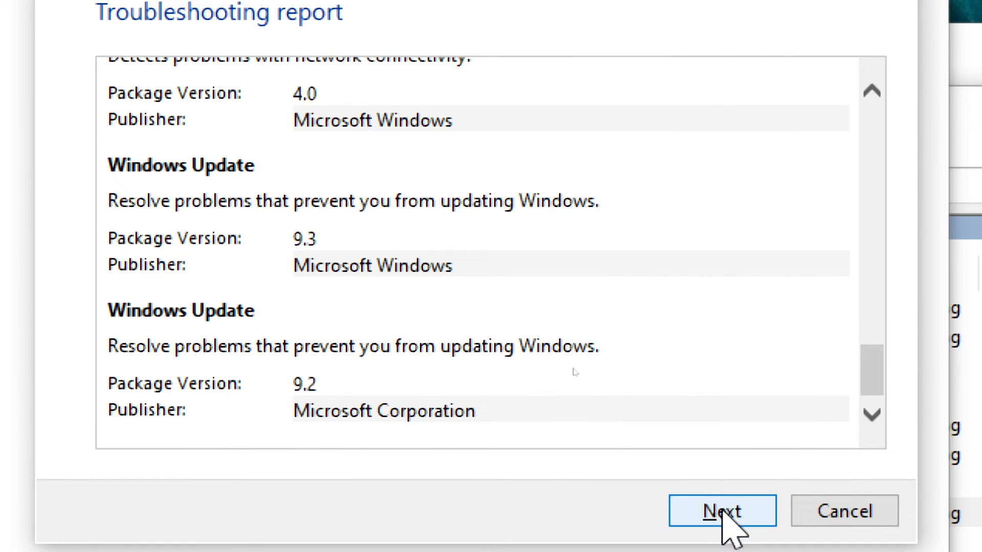
left_click(721, 511)
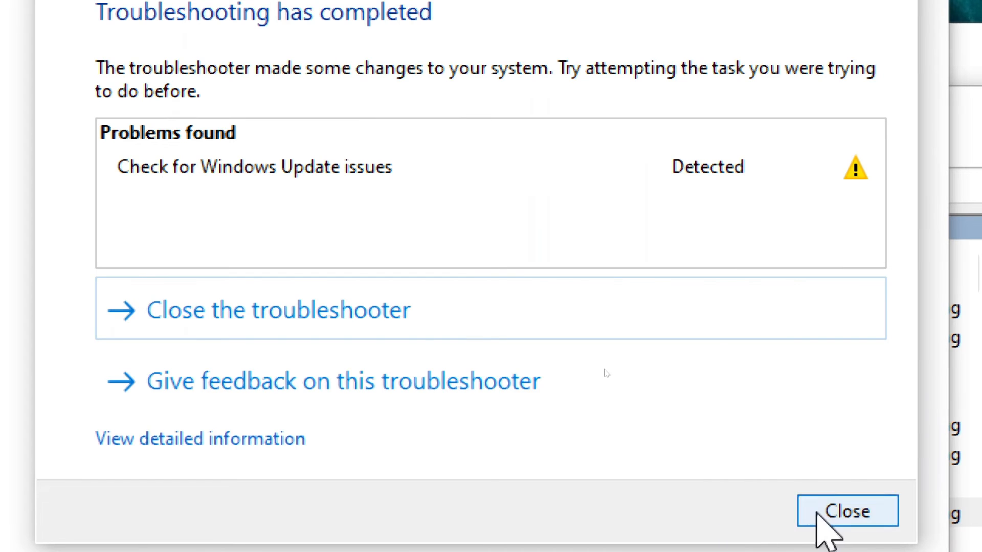
left_click(847, 512)
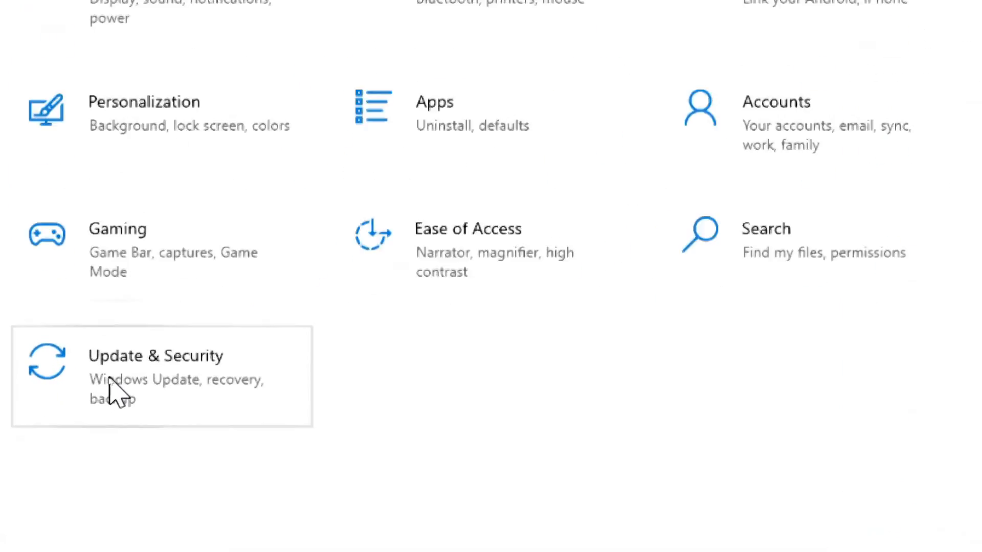
Go to Update & Security to show the Windows Update settings page
left_click(155, 356)
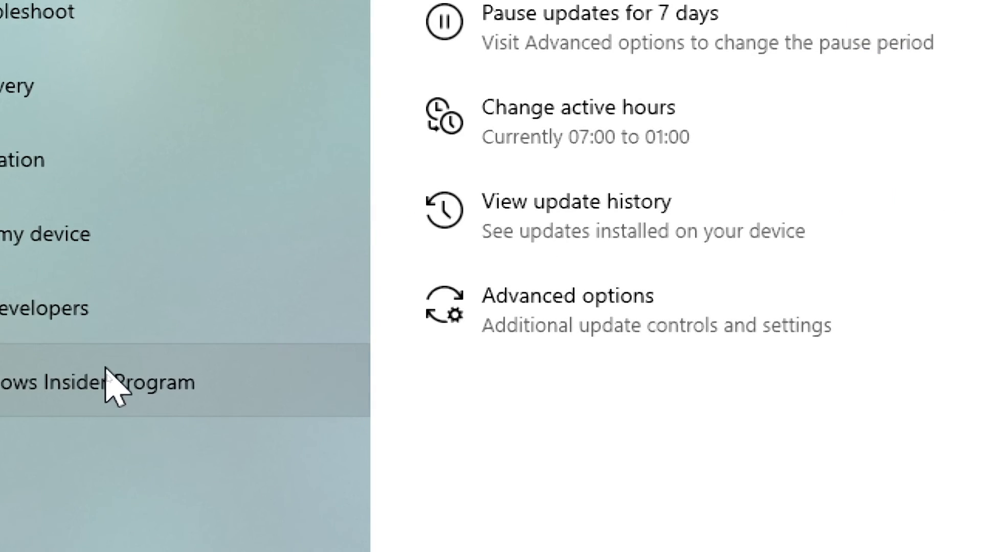